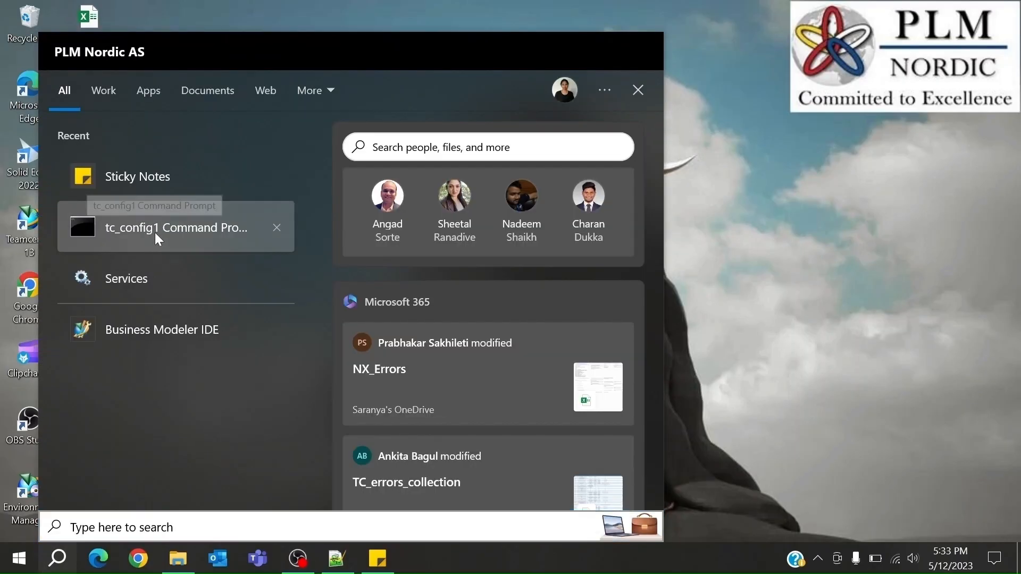
Step: Start the Teamcenter config prompt in the C:\Siemens\Teamcenter13\tcroot\bin folder
left_click(175, 228)
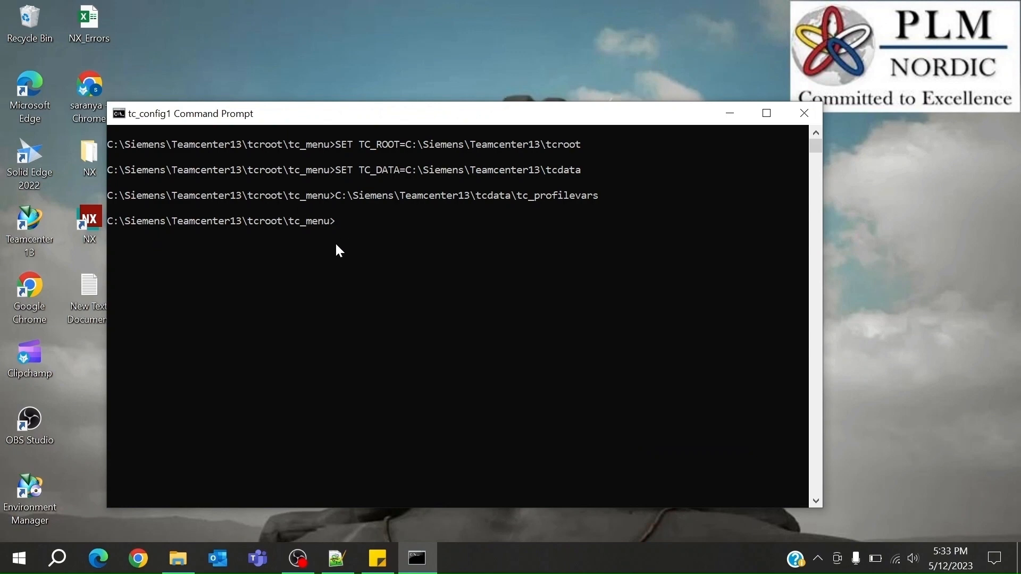
type("cd")
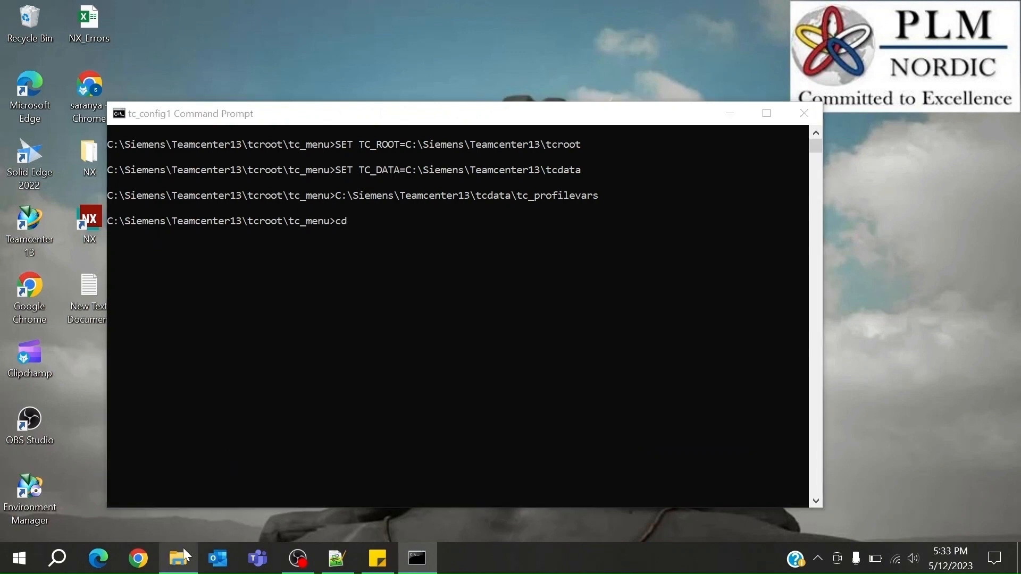
left_click(177, 559)
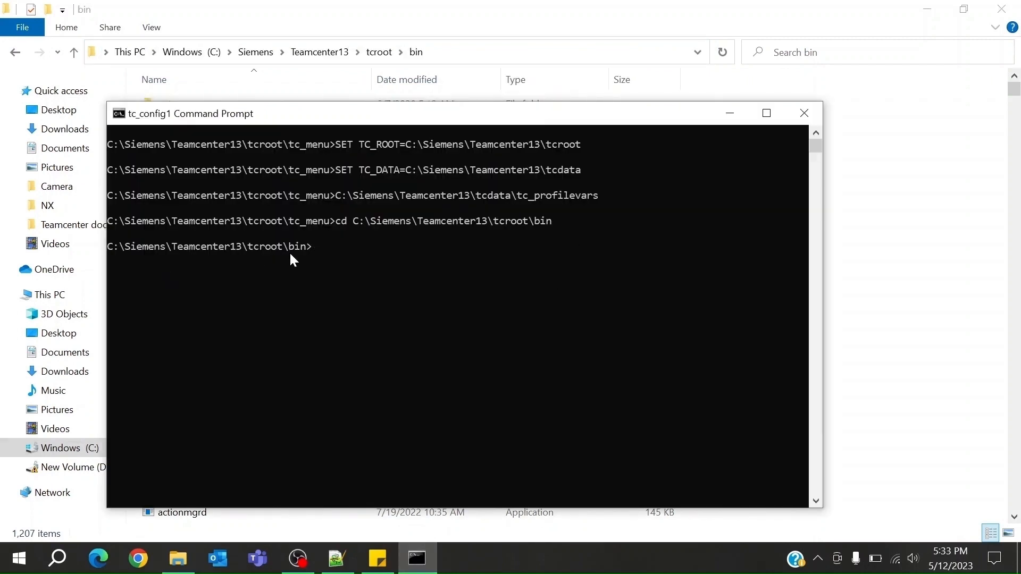
type("export")
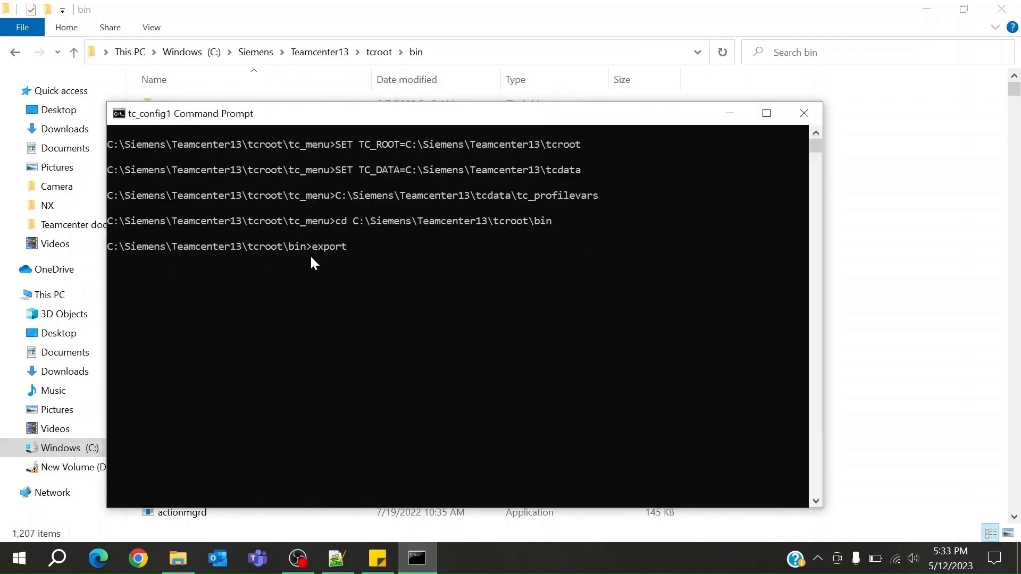
type("_attr_mappings.exe -u=in")
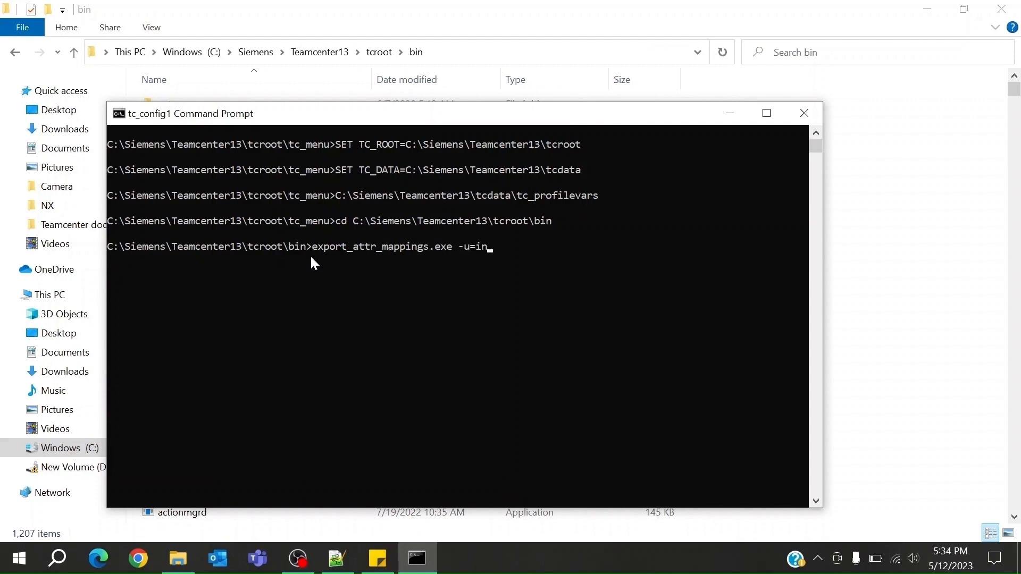
type("fodba -p=inf")
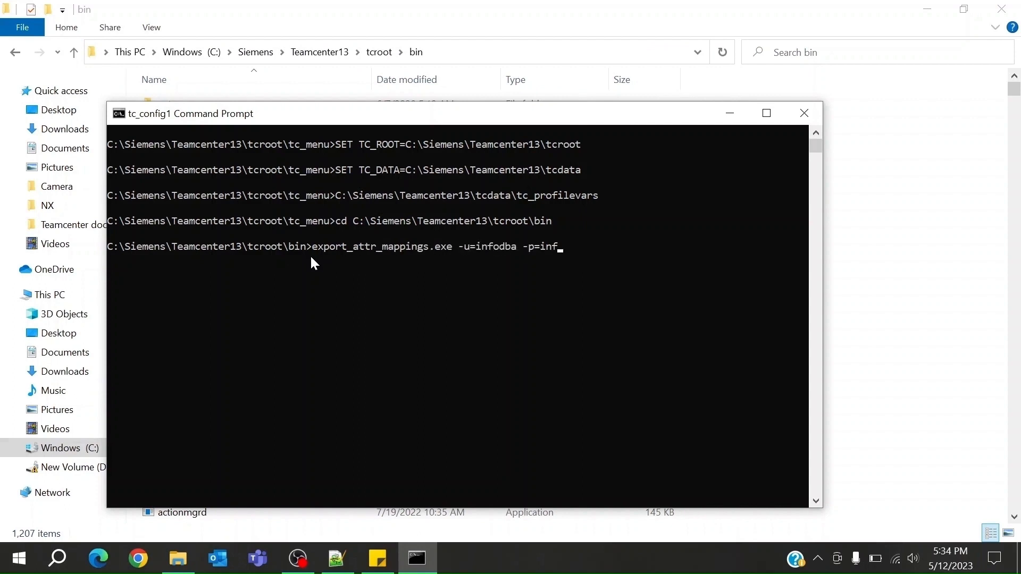
type("odba -g=dba")
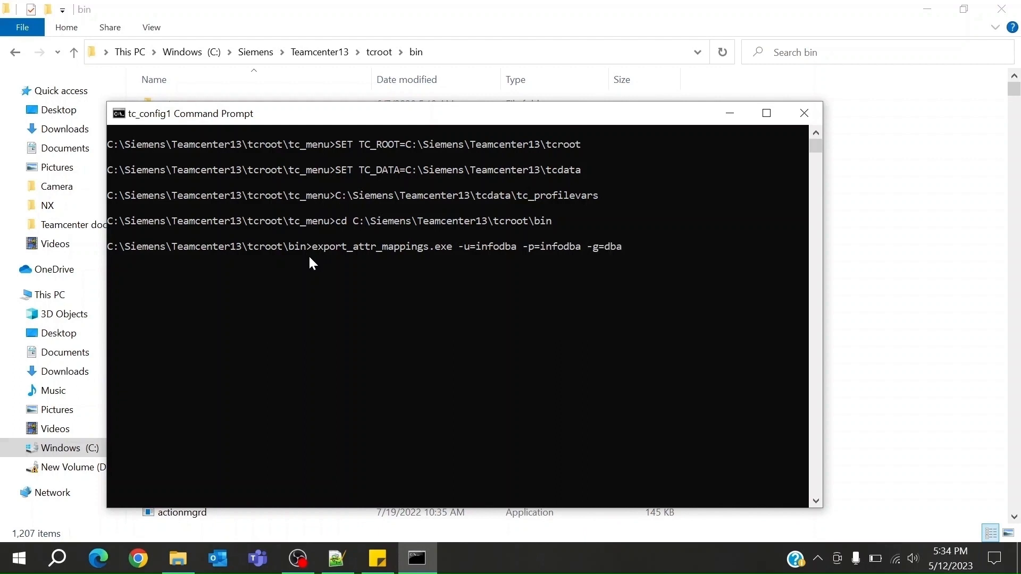
type("-file=Attr")
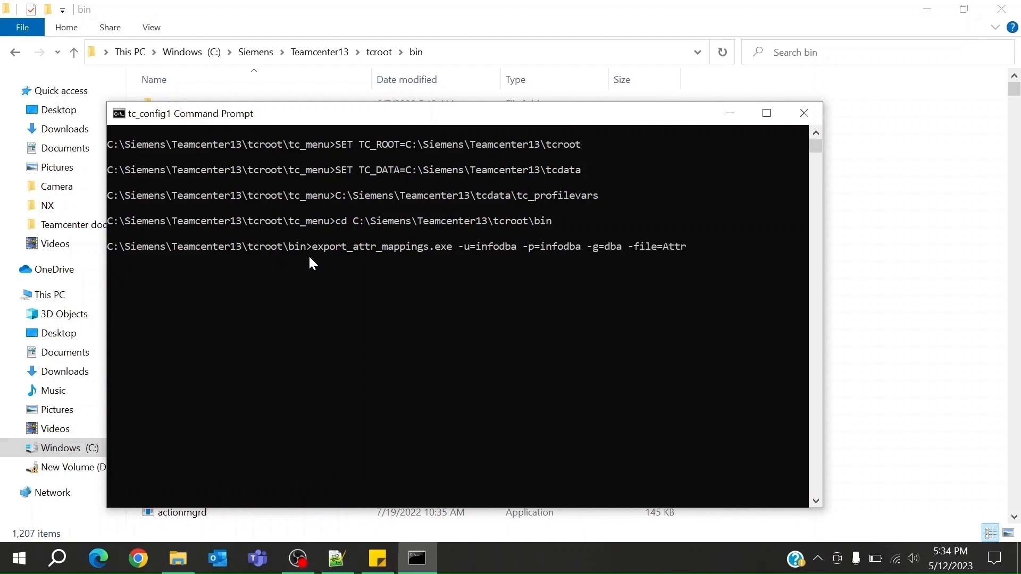
type("ibute.tx")
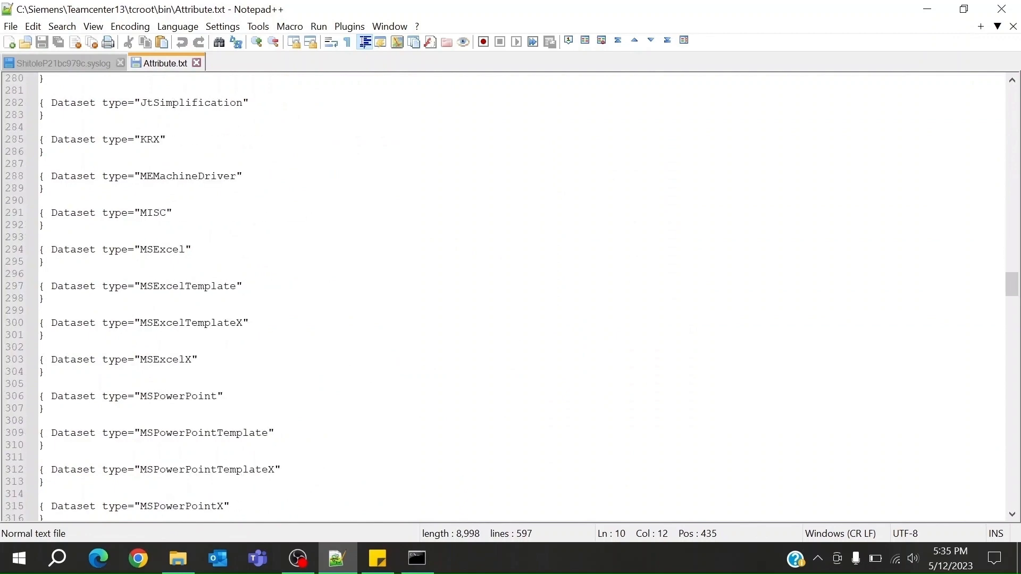
Step: Scroll Attribute.txt down to the Dataset type="SE Part" block
scroll("down", 3)
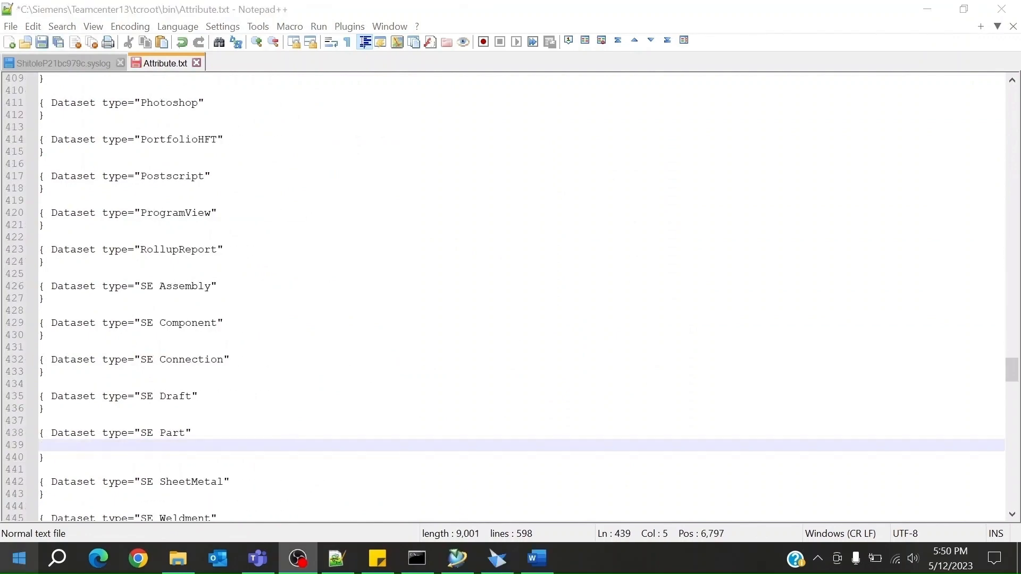
Step: Write the Item mapping "Description" : Item.object_name /master=cad/description="description"
type("{")
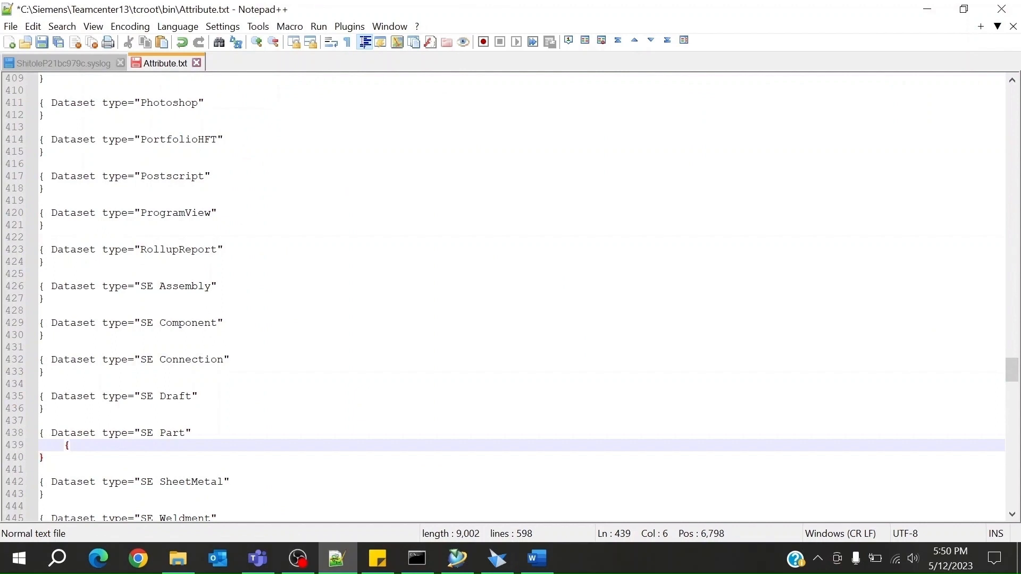
type("Item type = \"")
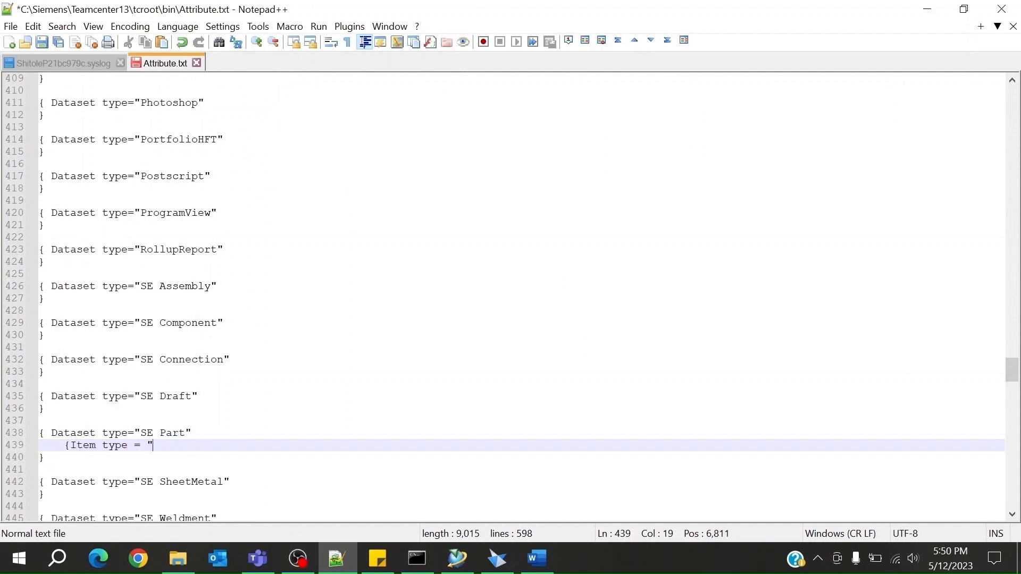
type("Item\"")
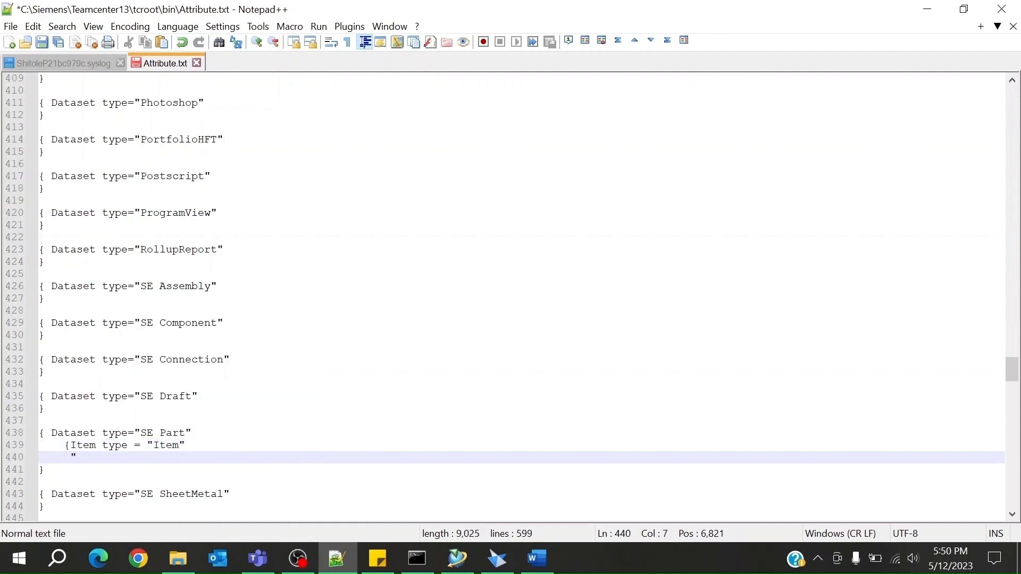
type("Description\"")
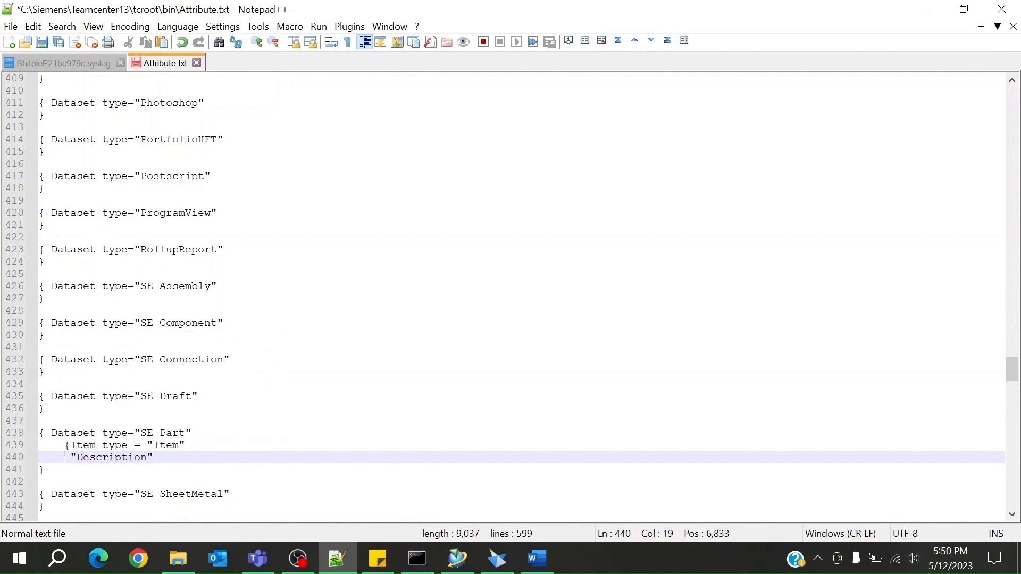
type(":")
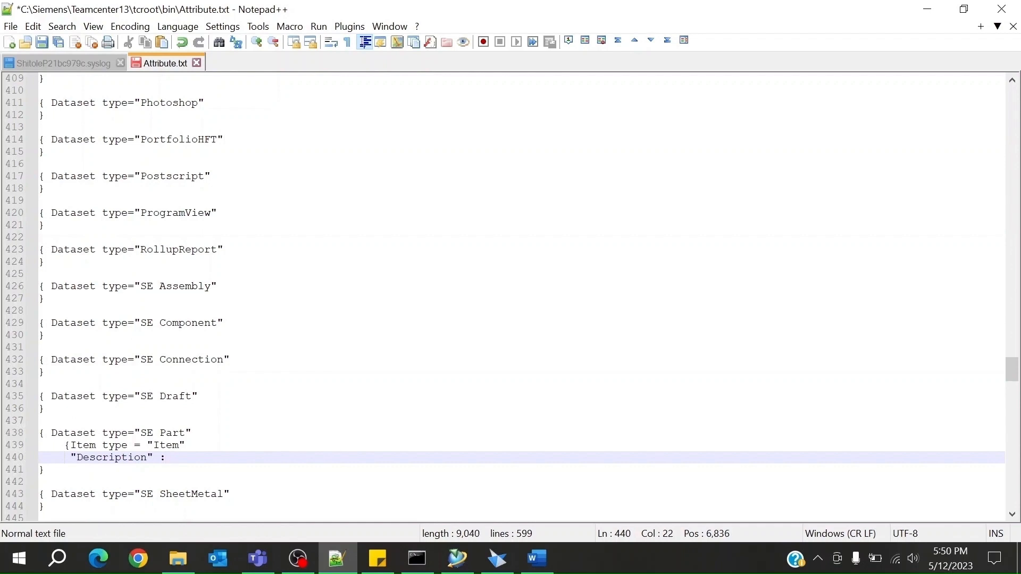
type("Item")
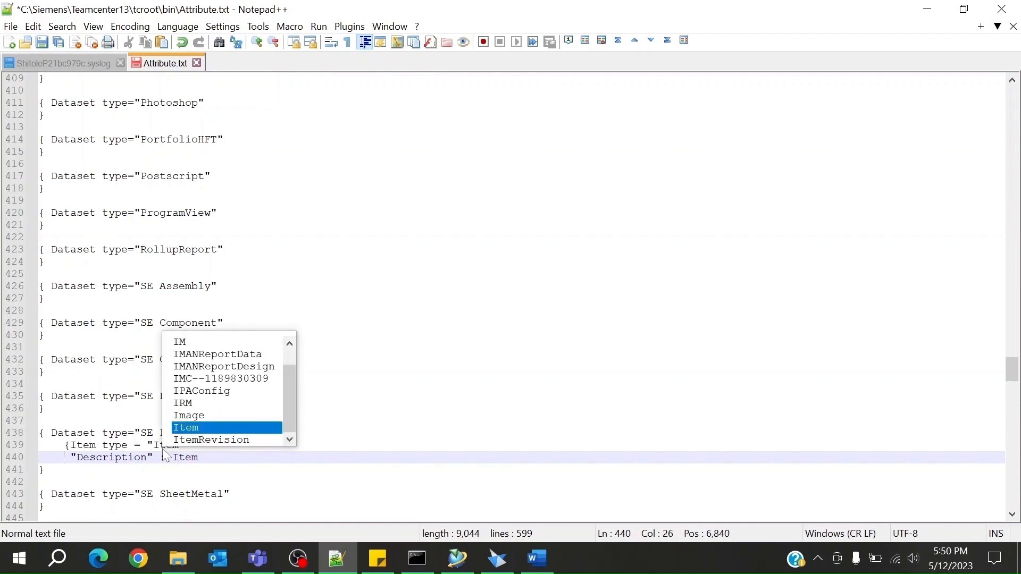
type("object_name")
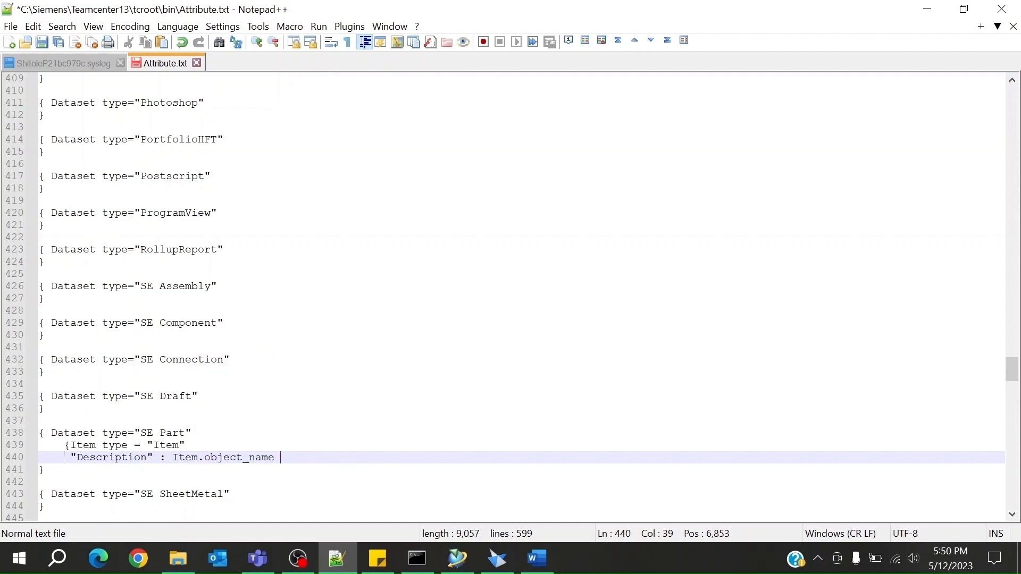
type("/master=")
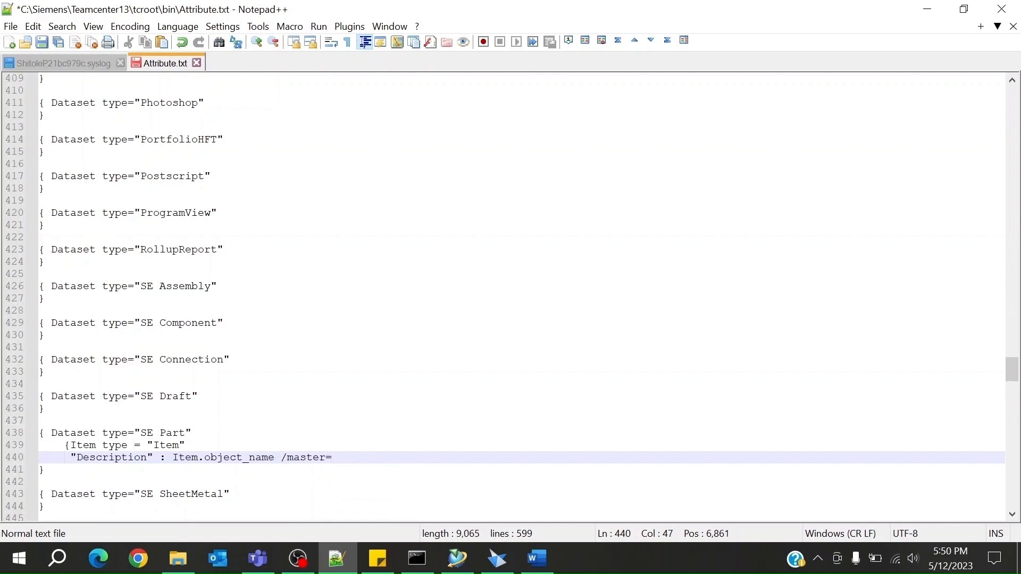
type("cad/description=\"description\"")
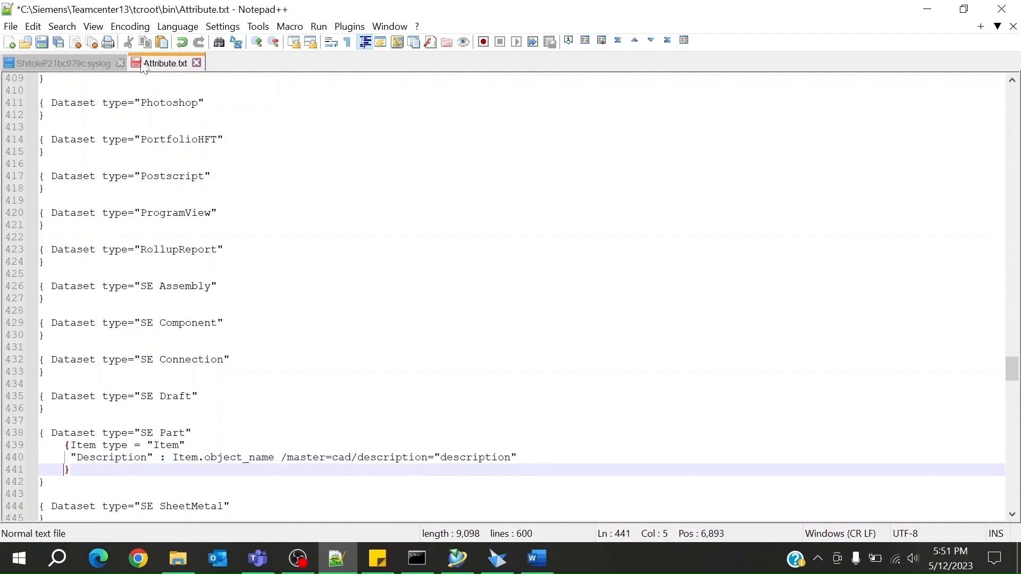
Step: Save Attribute.txt and bring the Teamcenter command prompt forward
left_click(41, 42)
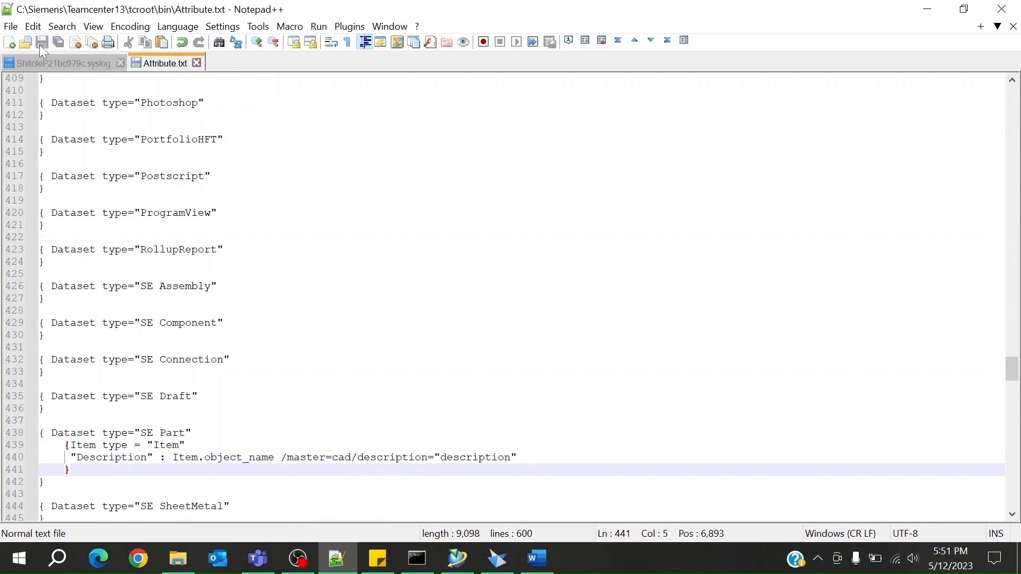
left_click(416, 558)
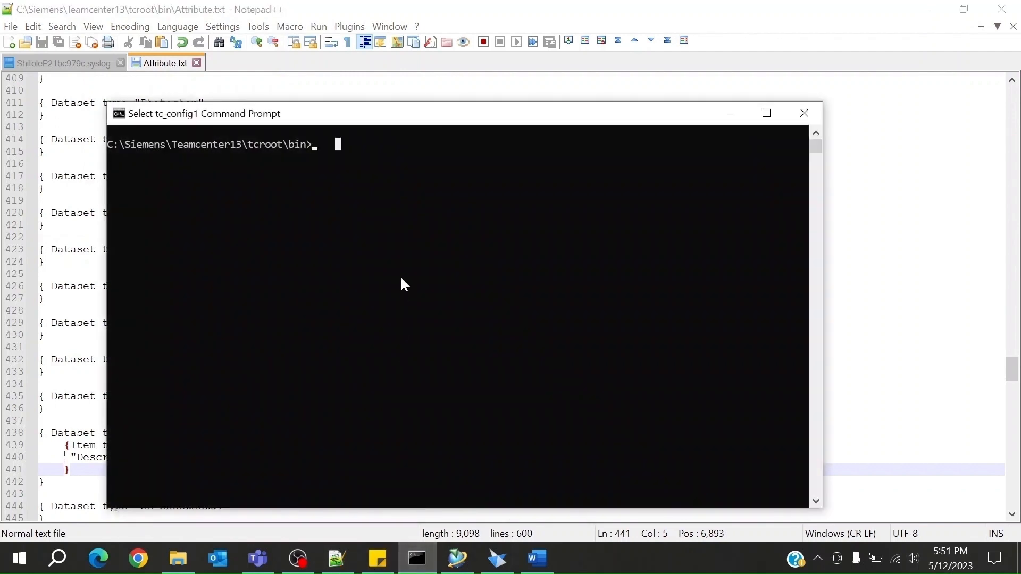
type("imp")
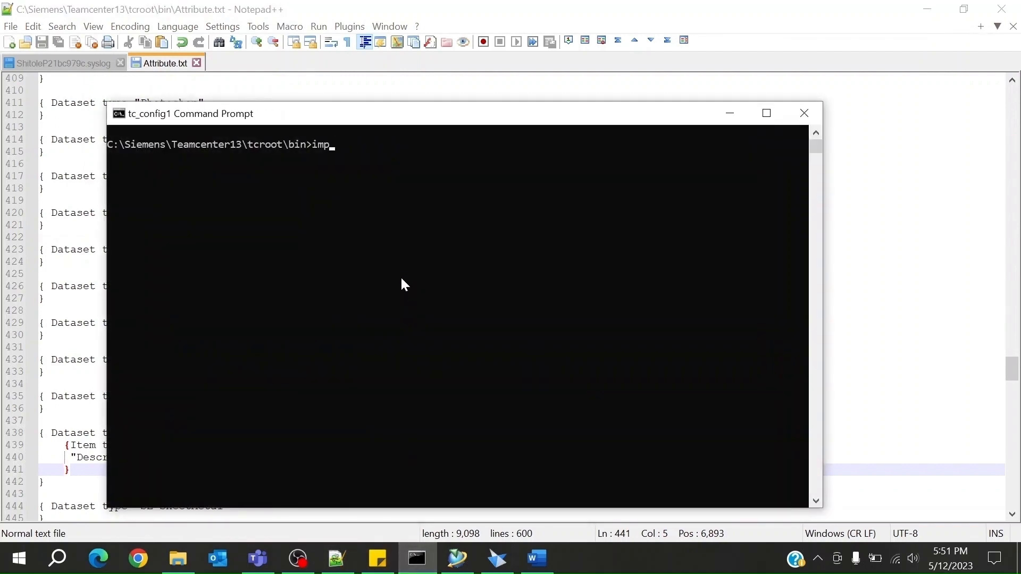
type("oe")
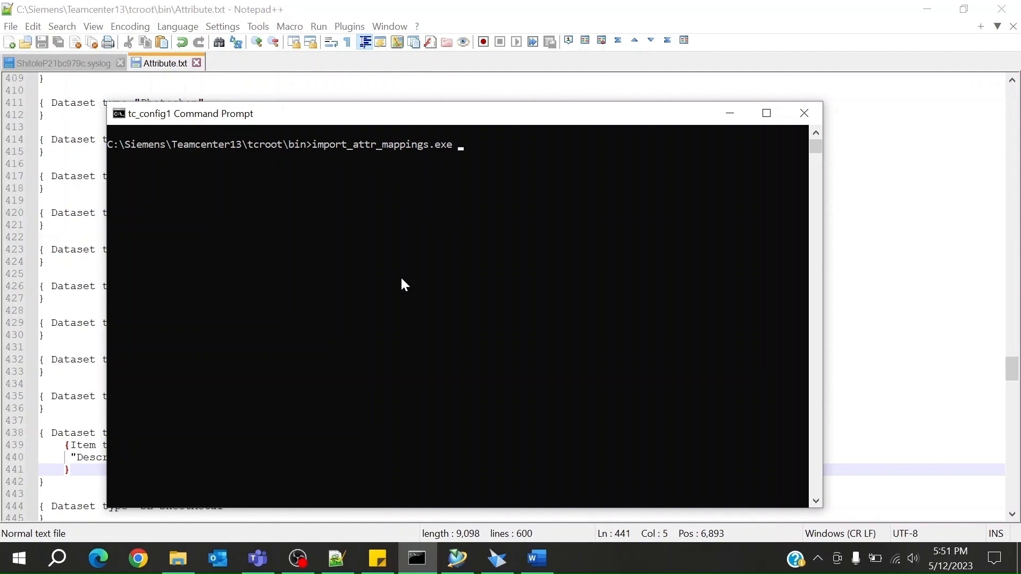
type("-u=infodba -p=infodba -g=dba -file=Attribute.txt")
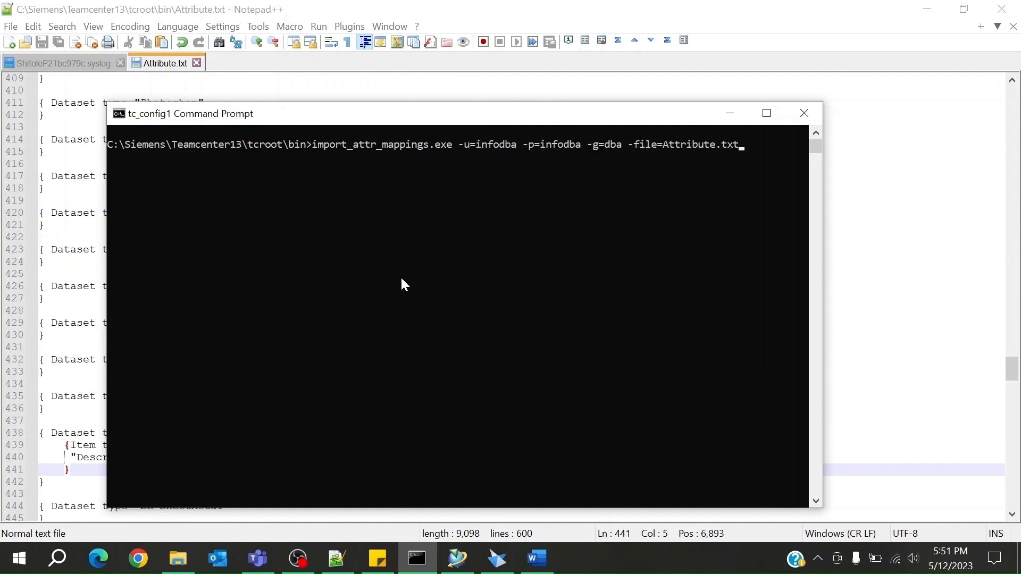
key("enter")
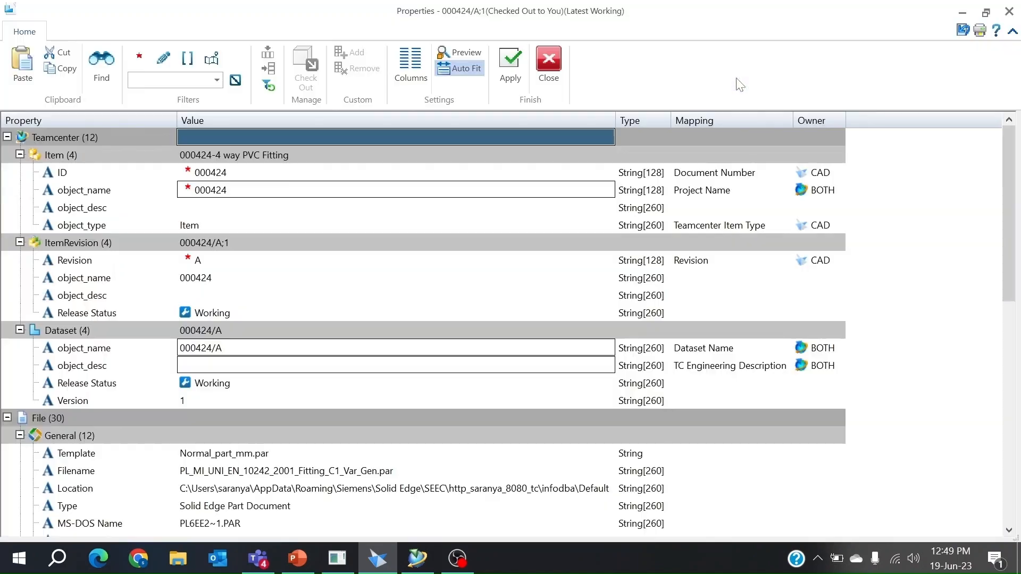
Step: Inspect the Item object_name, still 4 way PVC Fitting, in the part's Properties
left_click(306, 156)
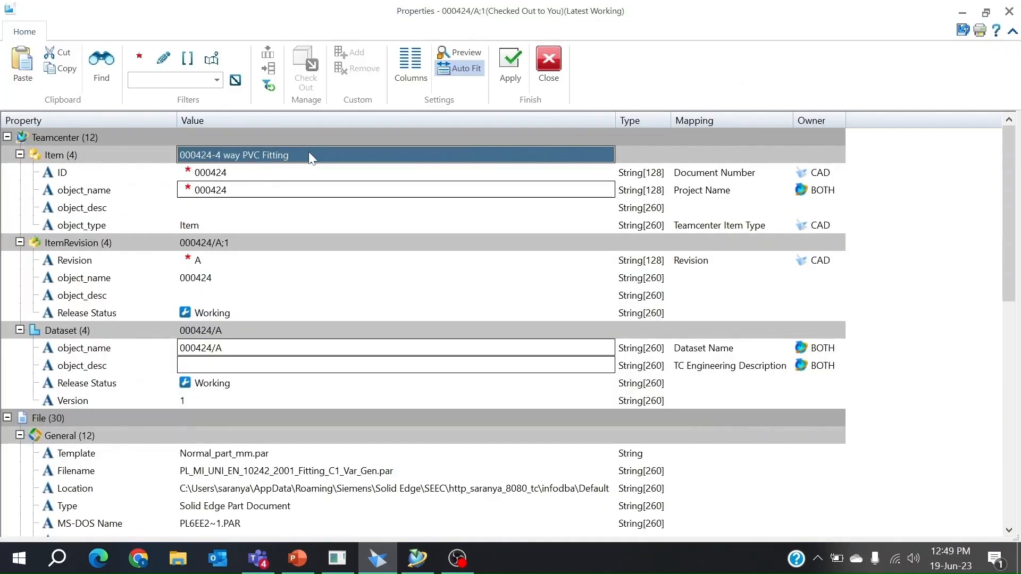
scroll("down", 3)
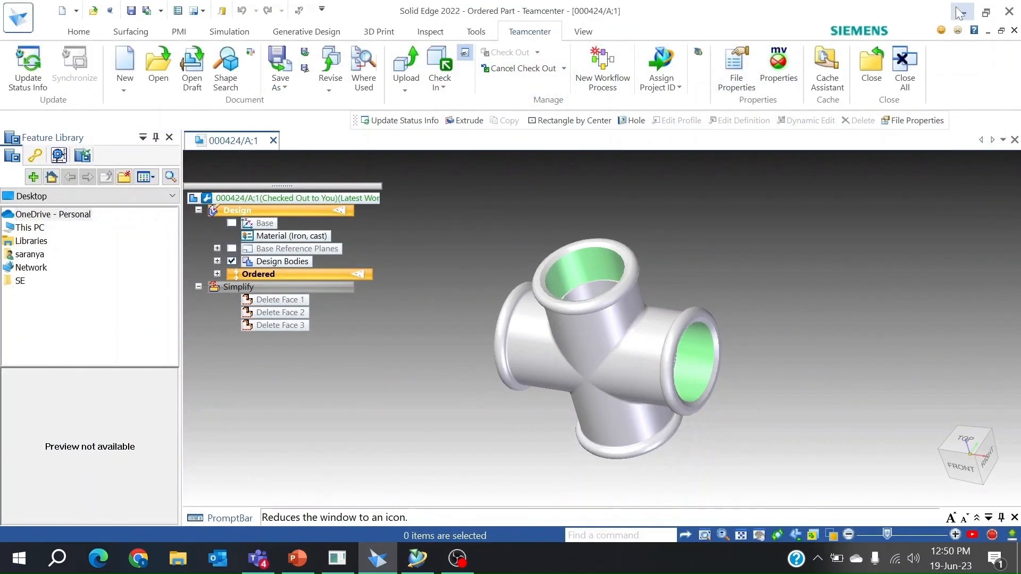
Step: Set Description to Cross pipe joint in Property Manager, save the part, and go to Teamcenter
left_click(985, 12)
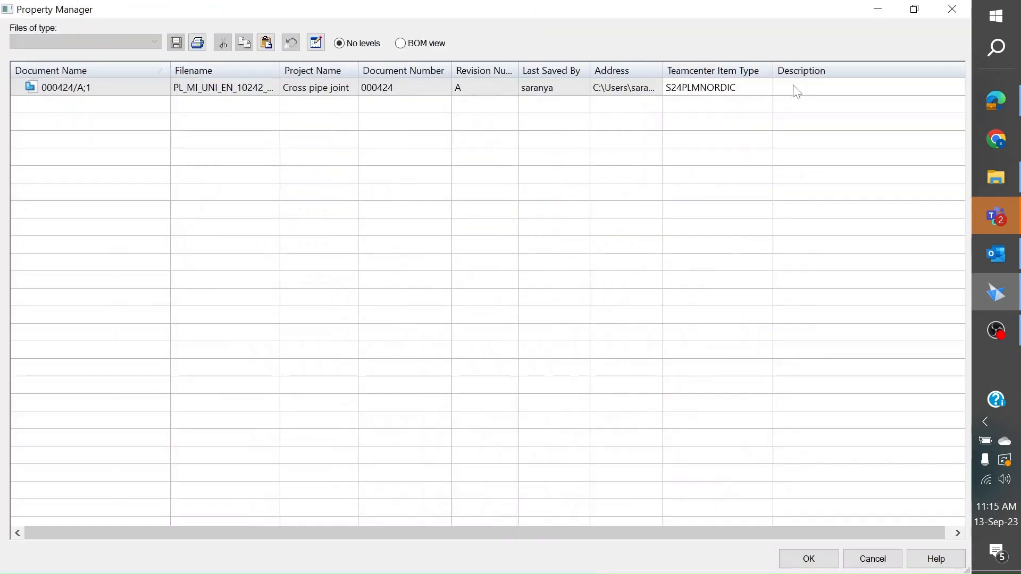
type("Cross pipe joint")
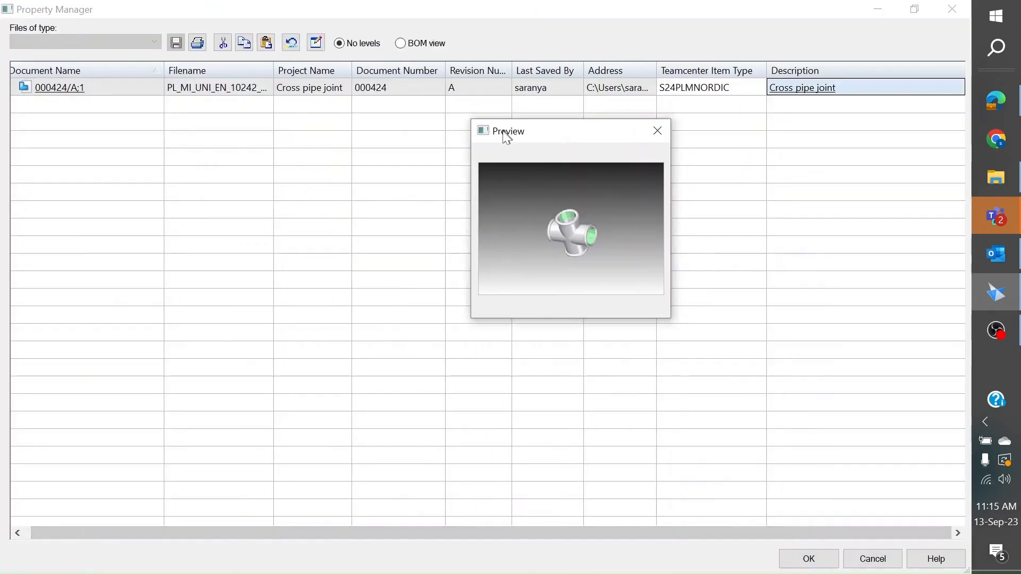
left_click(808, 558)
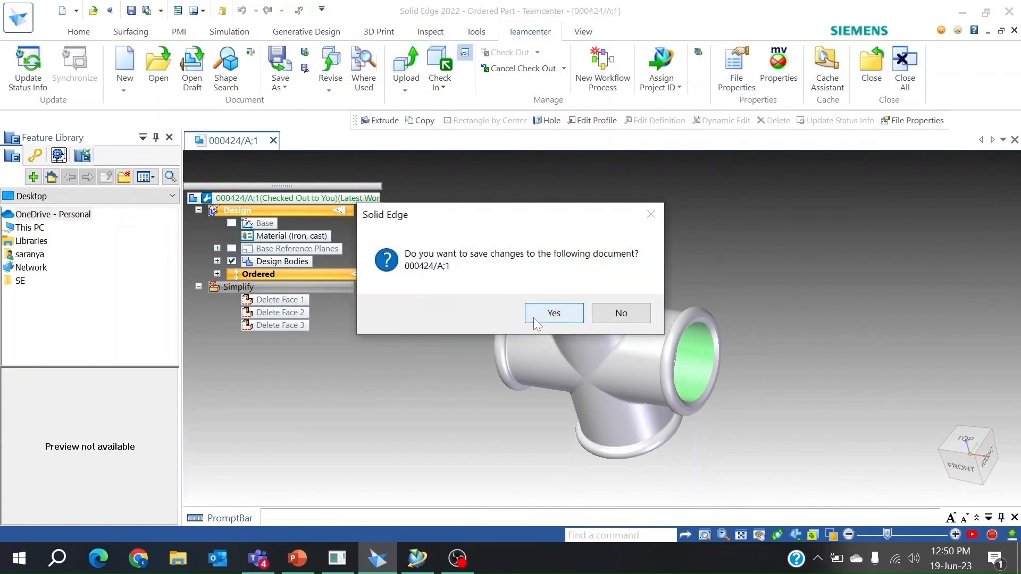
left_click(553, 313)
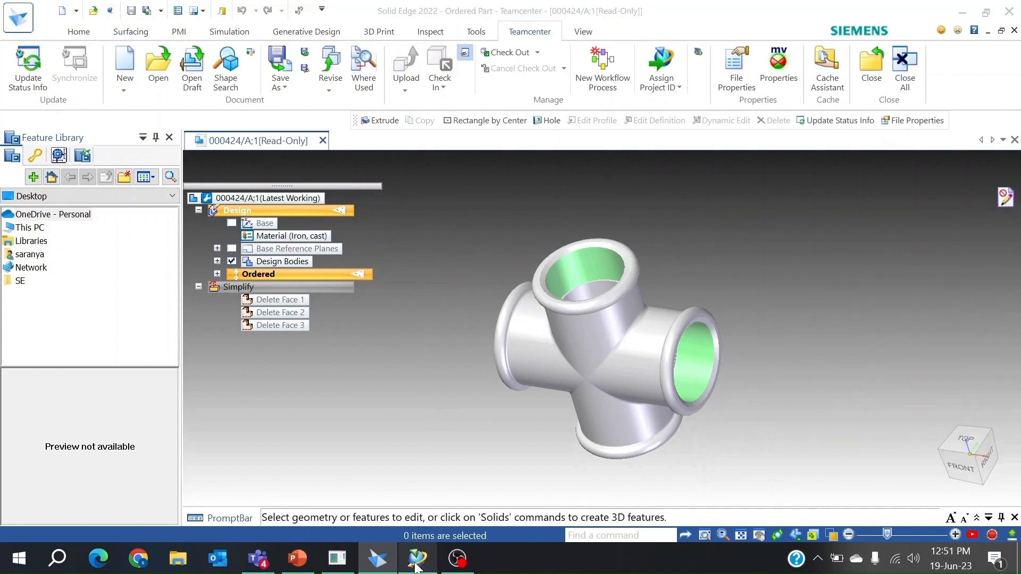
left_click(417, 559)
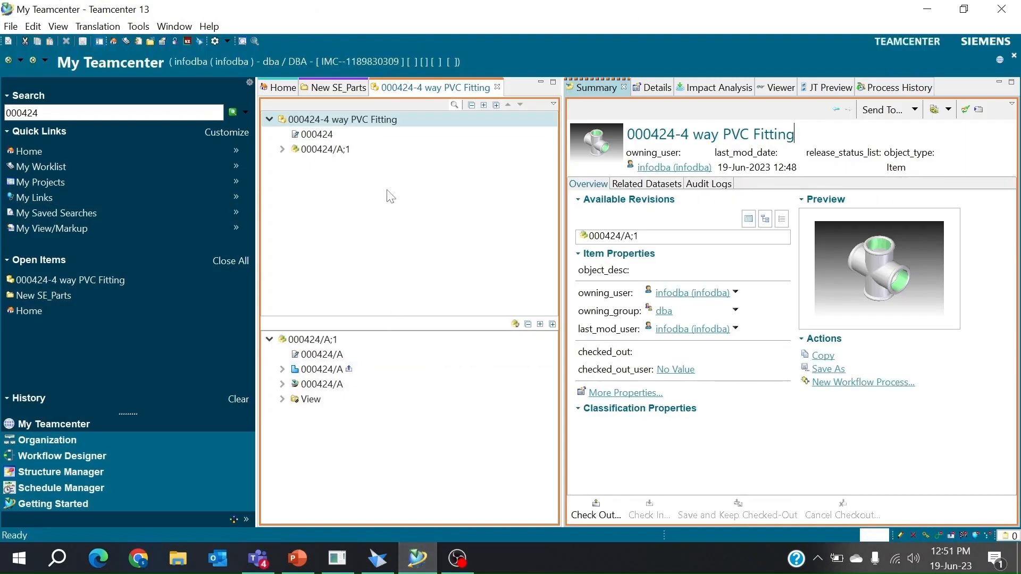
Step: Refresh My Teamcenter so item 000424 shows the name Cross pipe joint
left_click(58, 26)
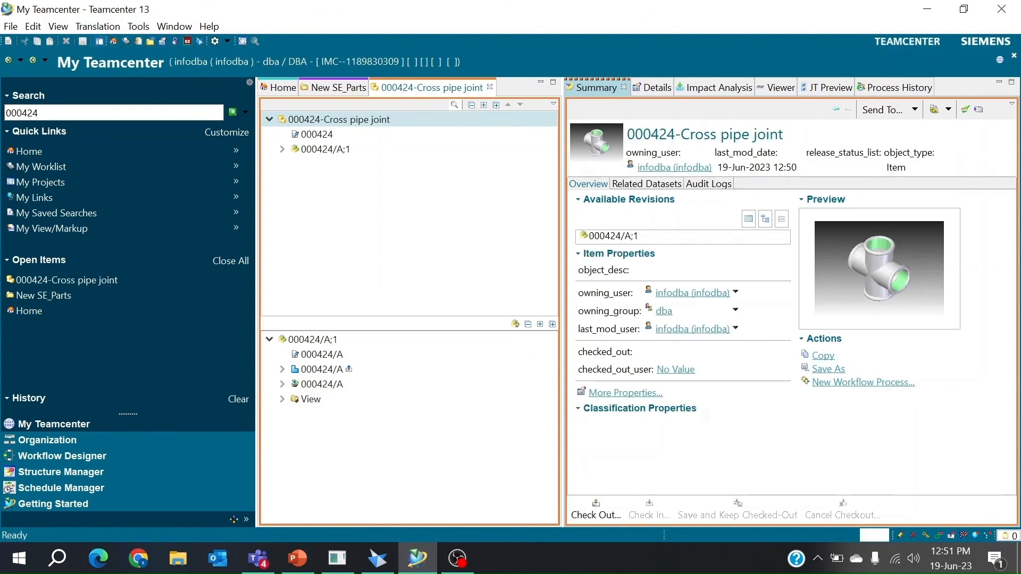
double_click(710, 134)
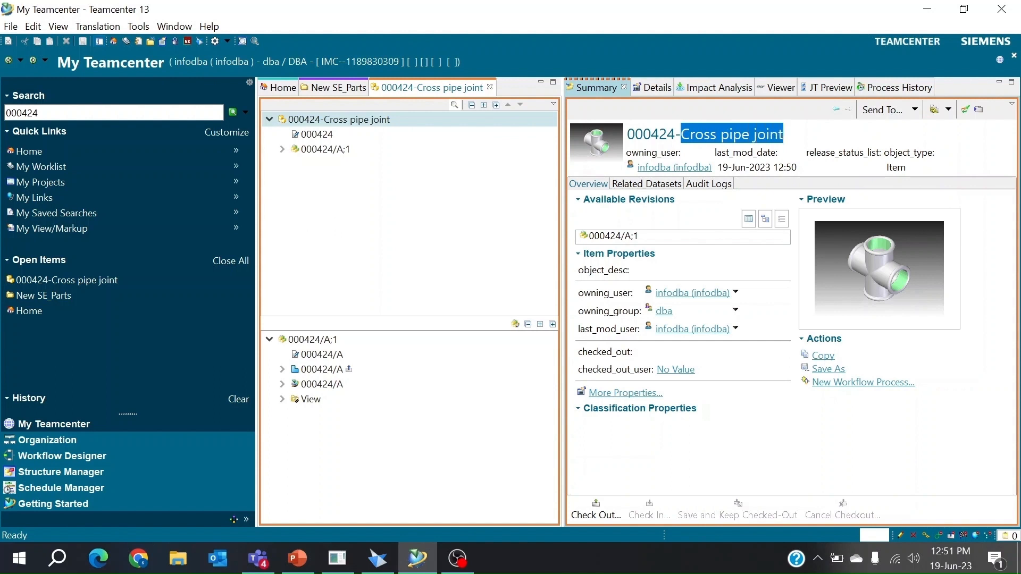
mouse_move(797, 142)
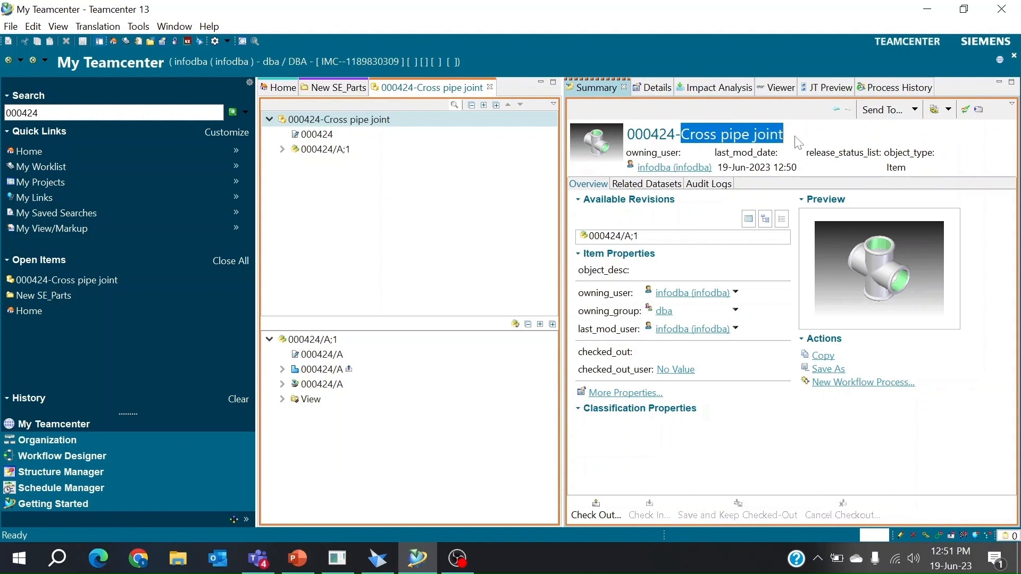
mouse_move(801, 137)
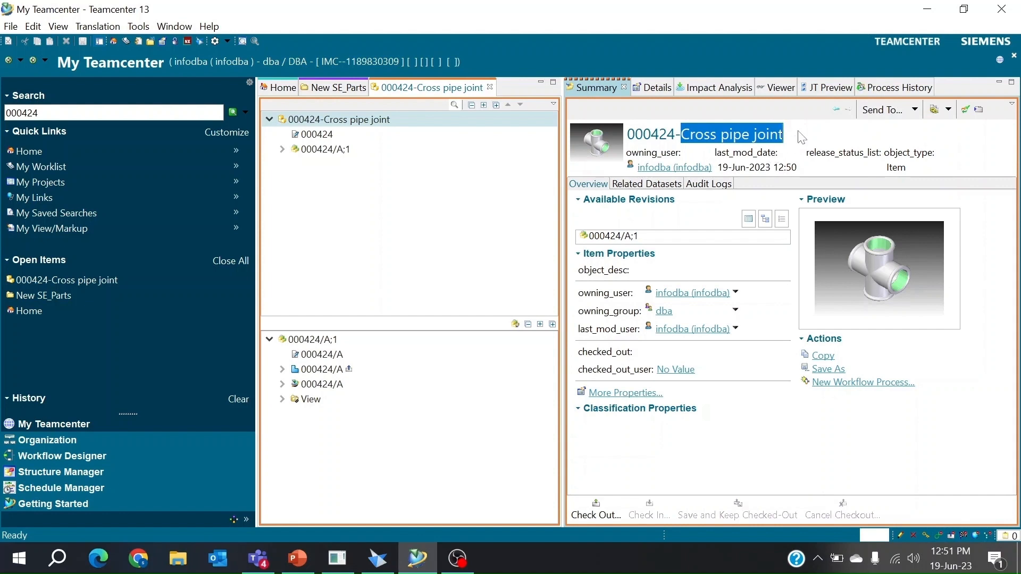